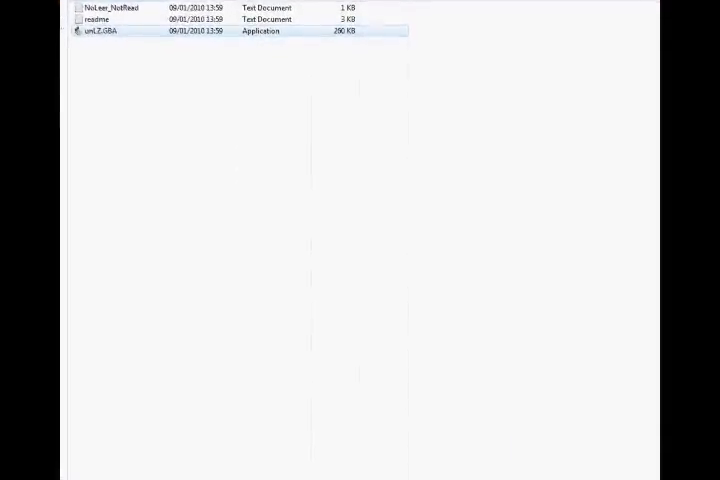
- Launch unLZ-GBA and load the Pokemon Fire Red ROM
double_click(100, 31)
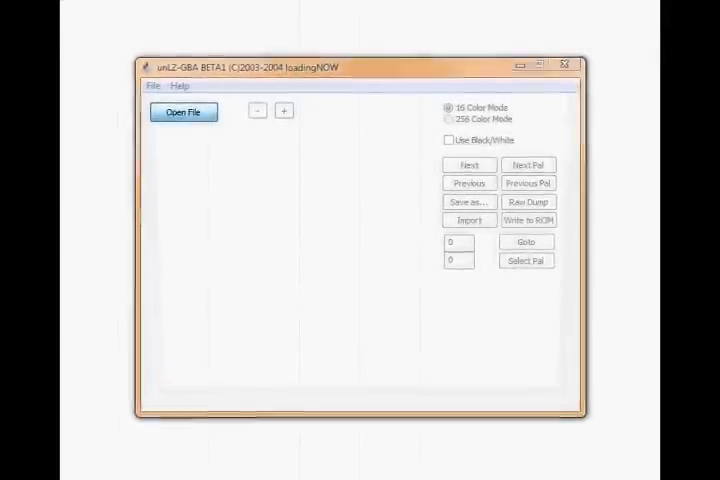
click(184, 112)
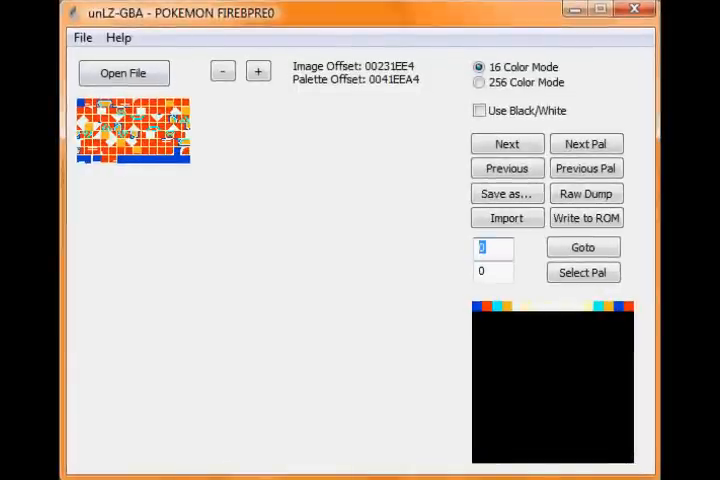
- Show image 210, the Game Freak banner, widened in its original colours
text(210)
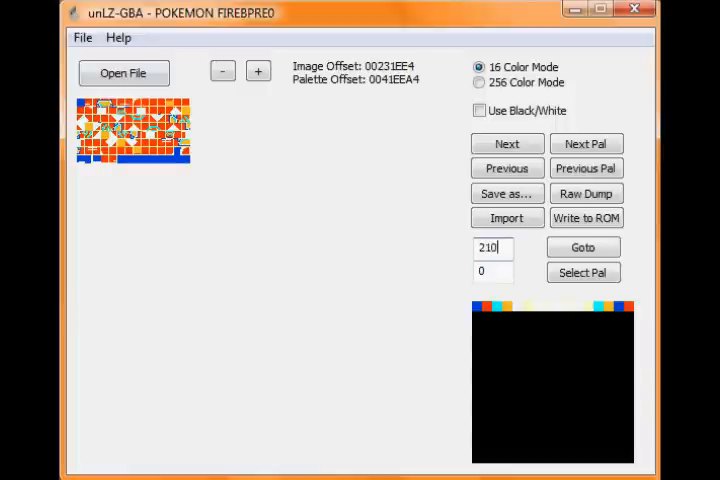
click(583, 247)
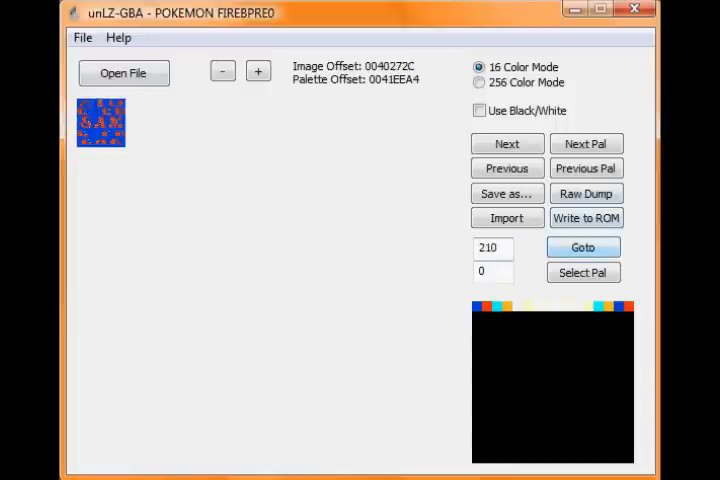
click(258, 71)
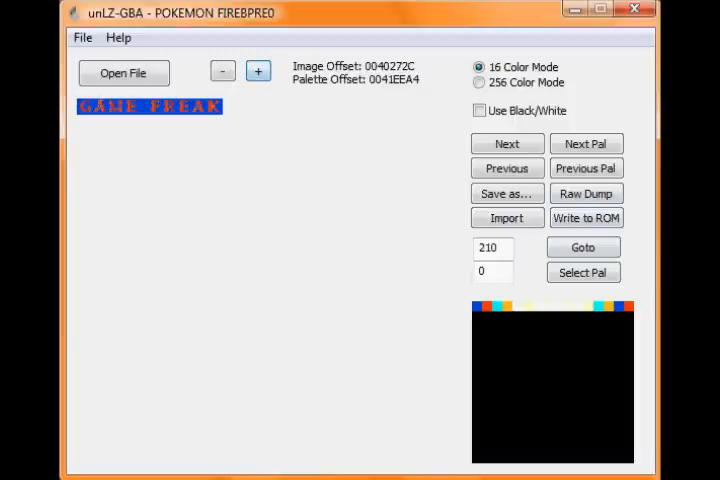
click(479, 110)
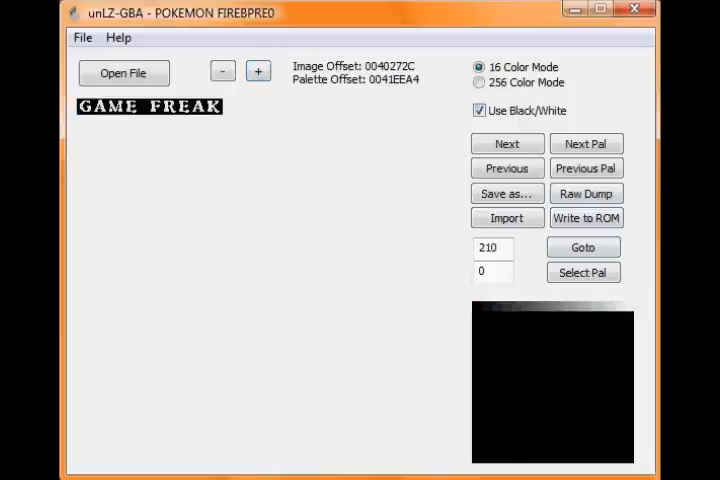
click(479, 110)
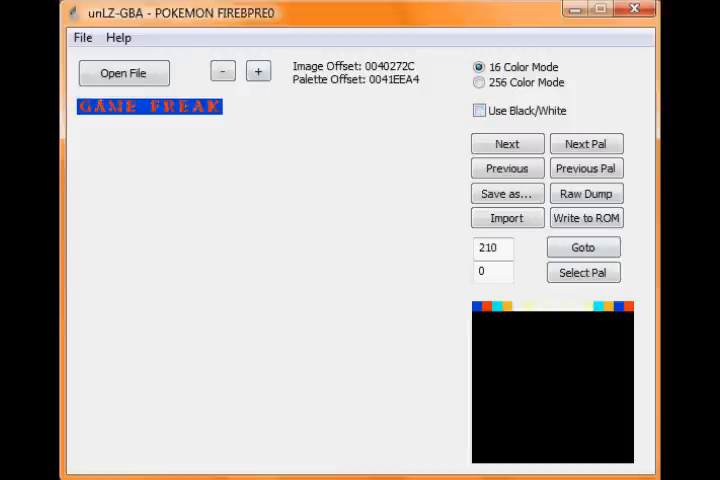
click(507, 193)
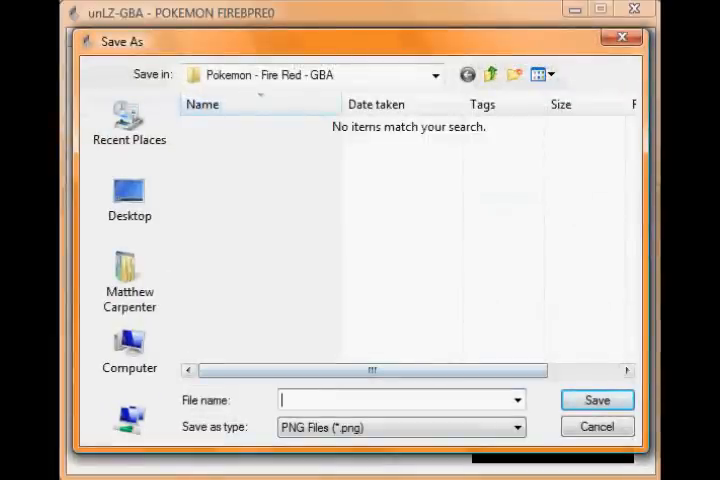
- Save the Game Freak banner as a PNG named 'Gamefreak'
text(Gamef)
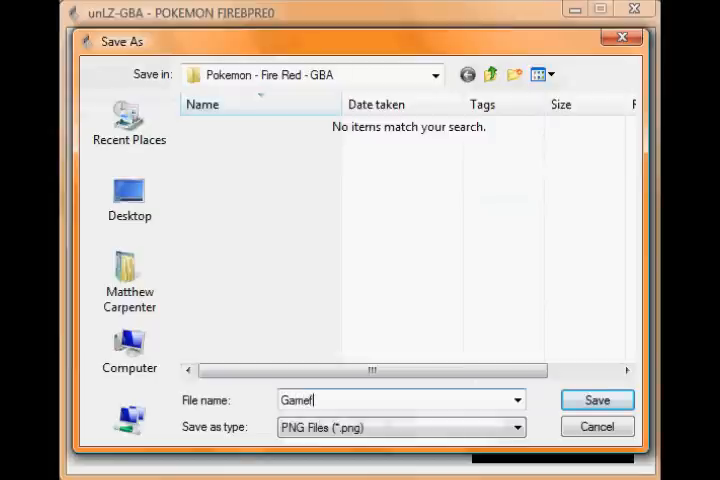
text(reak)
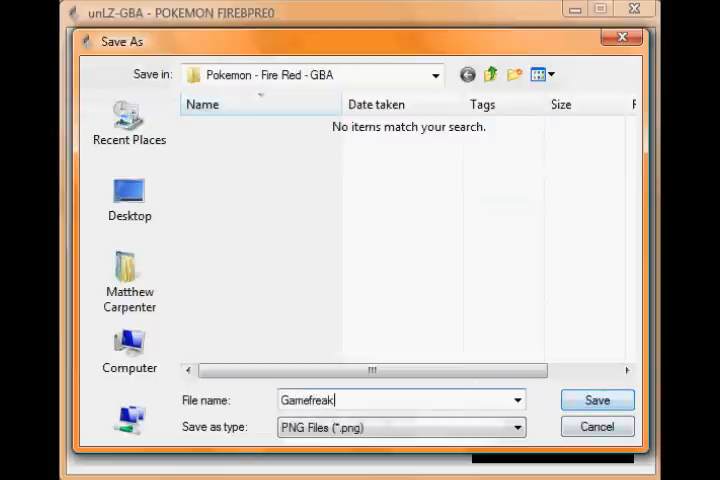
click(596, 399)
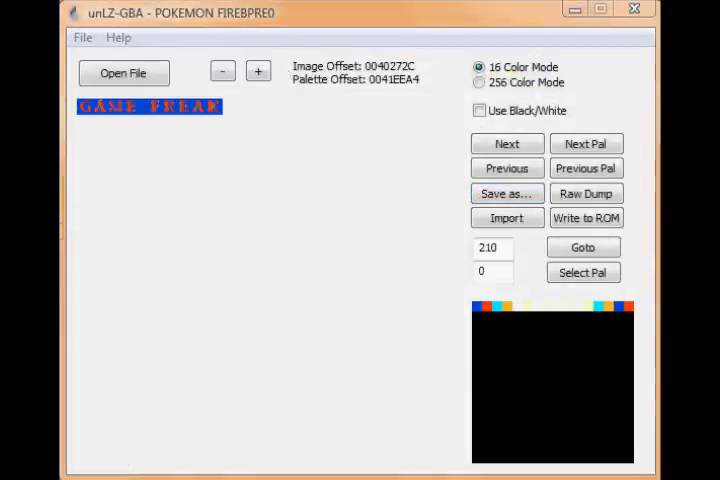
- Browse Paint's picture folders looking for the saved Gamefreak banner
click(123, 73)
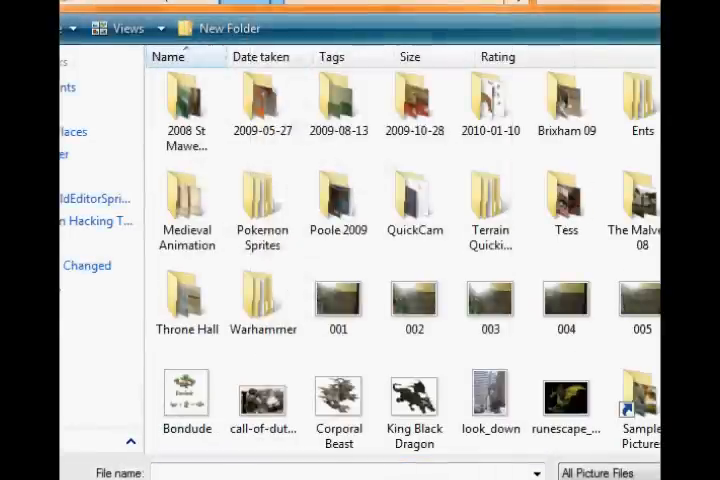
click(118, 28)
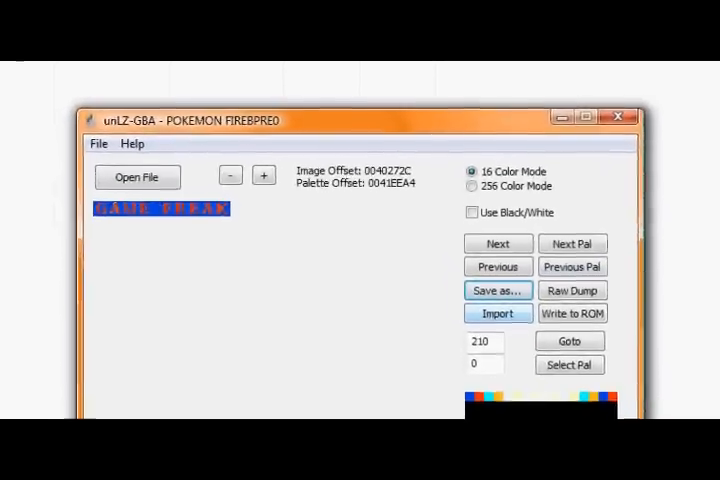
- Import the redrawn Gamefreak image into image 210 and write it to the ROM
click(137, 177)
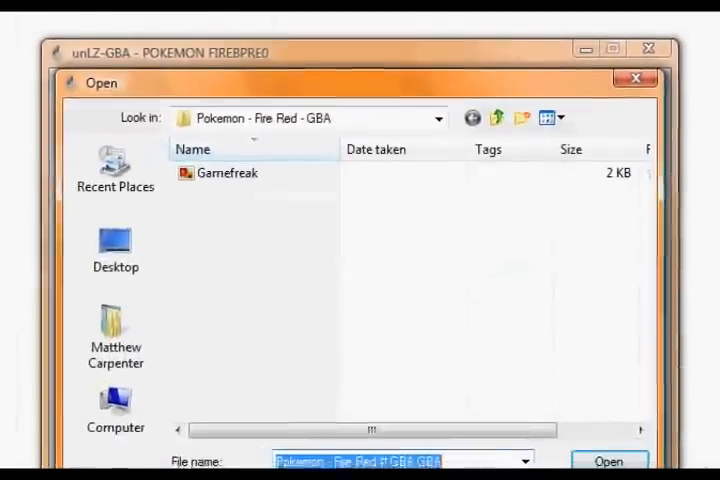
click(608, 461)
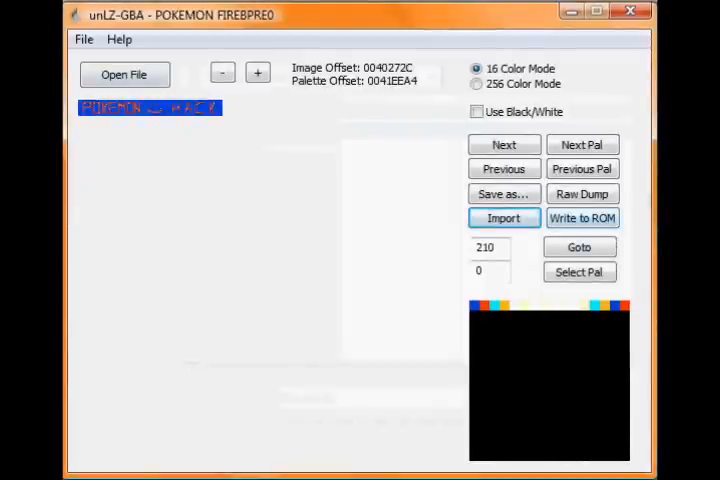
click(582, 218)
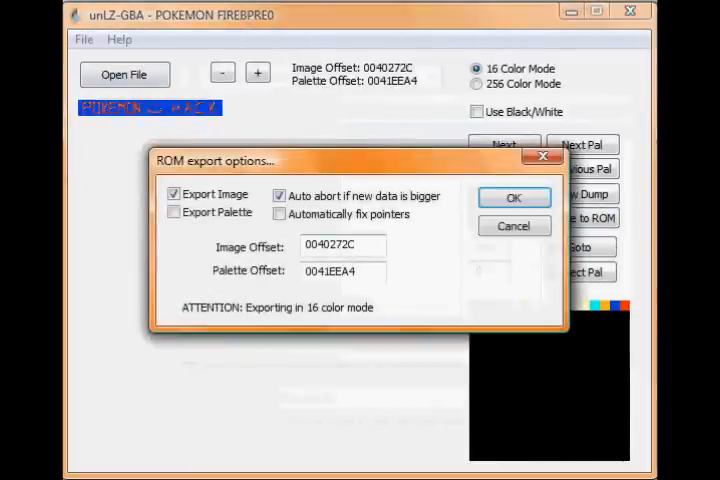
click(513, 197)
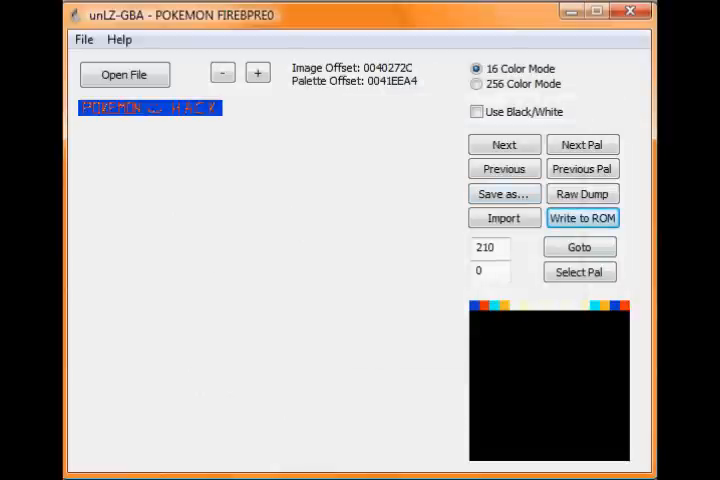
click(504, 168)
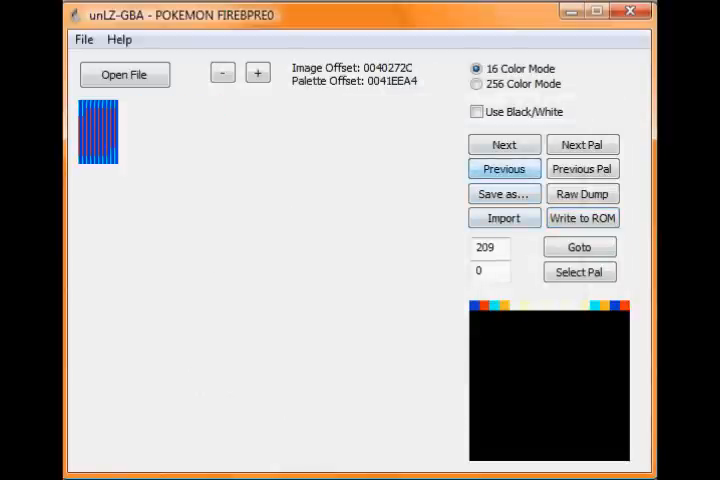
- Step to logo image 211 and export it as a PNG named 'Logo'
click(504, 144)
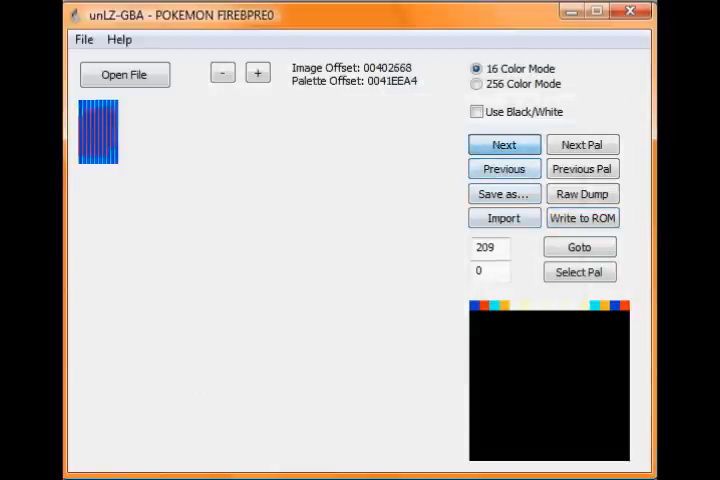
click(504, 144)
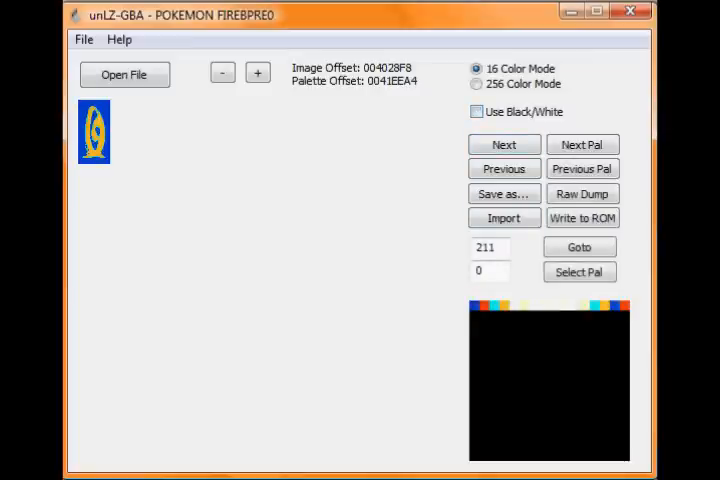
click(504, 194)
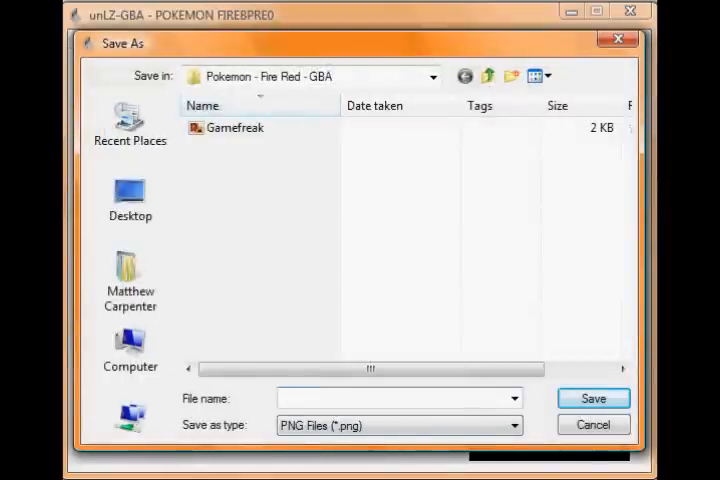
text(Logo)
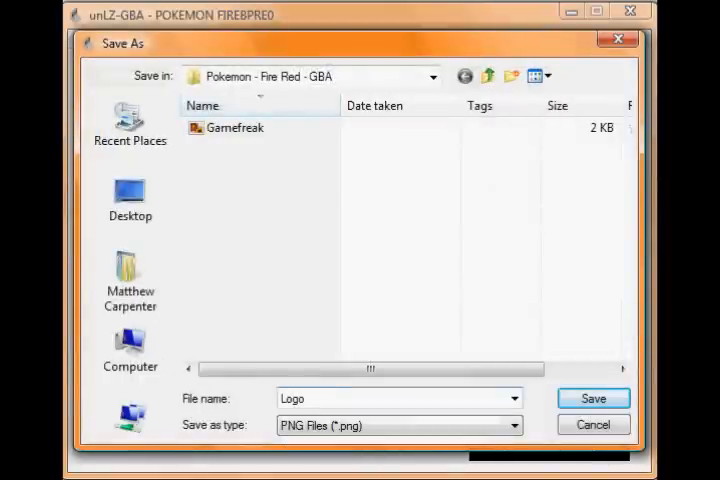
click(592, 398)
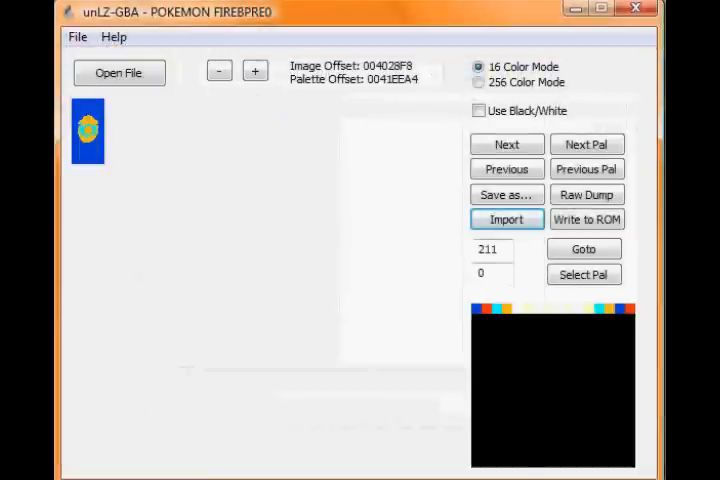
- Write the Pokeball logo into the ROM and open the emulator's saved-games list
click(587, 219)
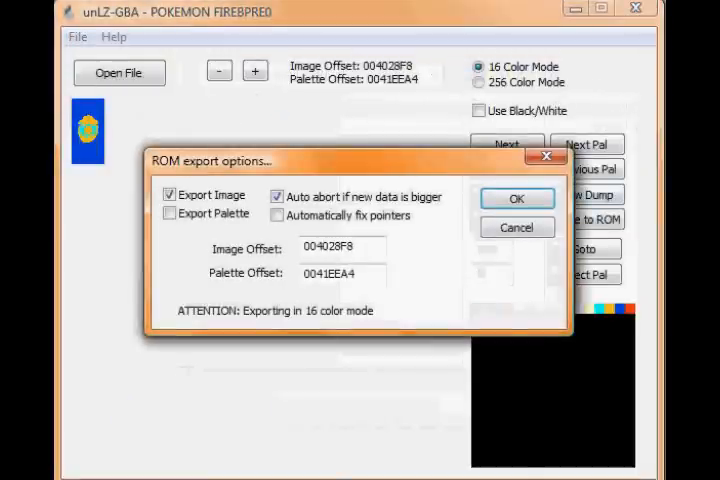
click(517, 198)
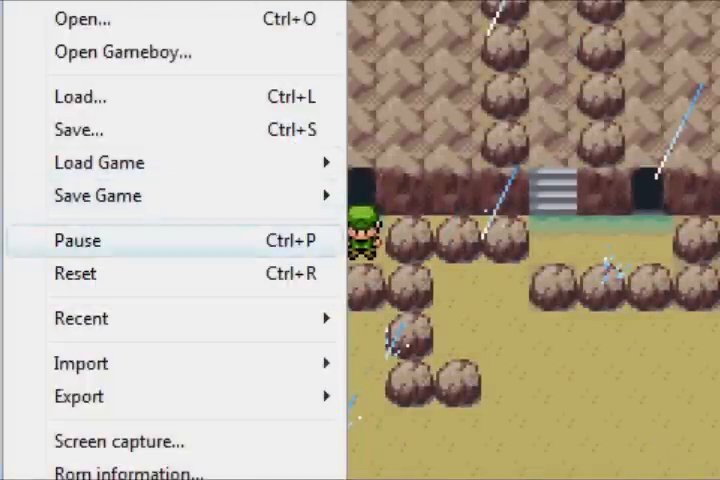
click(99, 162)
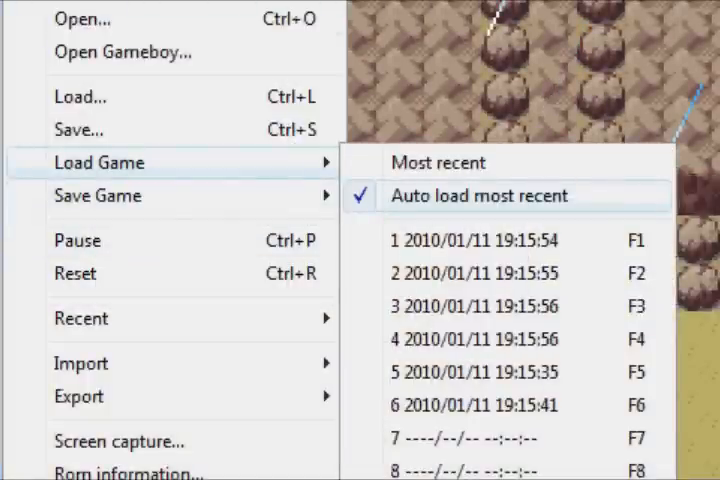